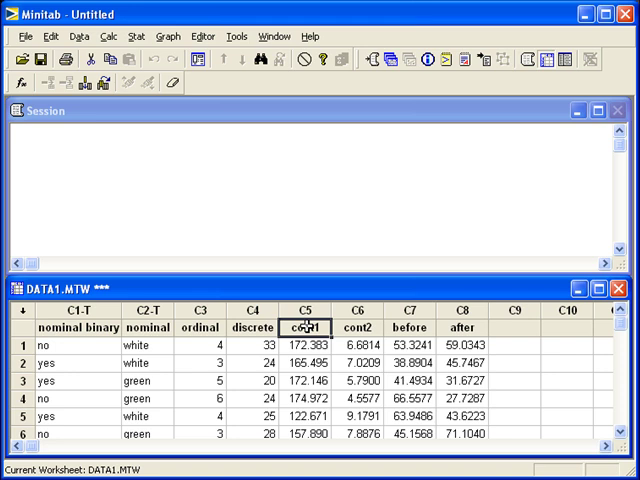
{"action": "mouse_move", "coordinate": [147, 70]}
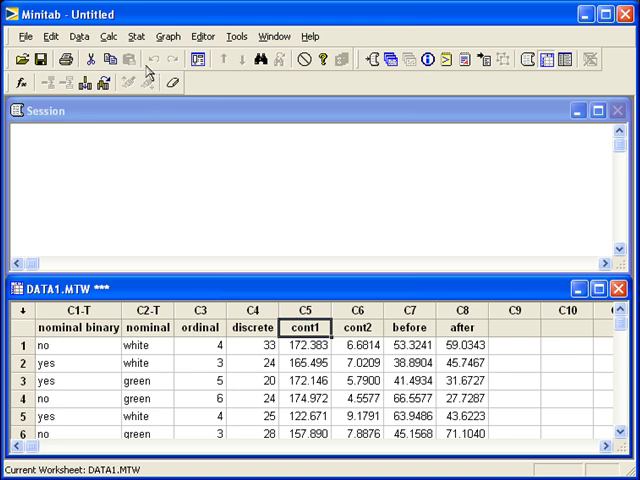
Open Stat > Basic Statistics > 1-Sample Z from the menu
{"action": "left_click", "coordinate": [135, 36]}
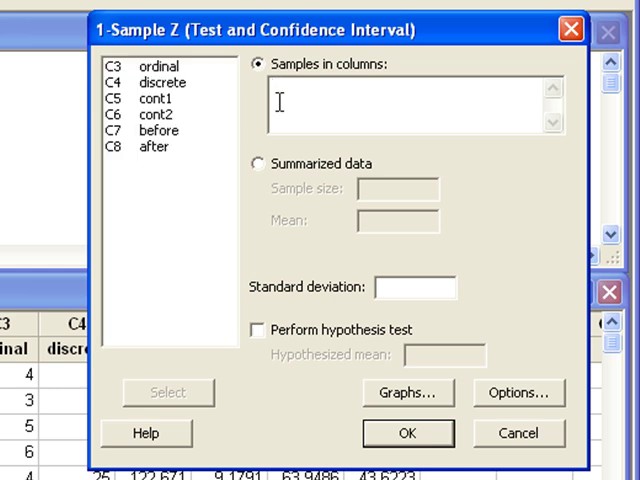
{"action": "mouse_move", "coordinate": [216, 112]}
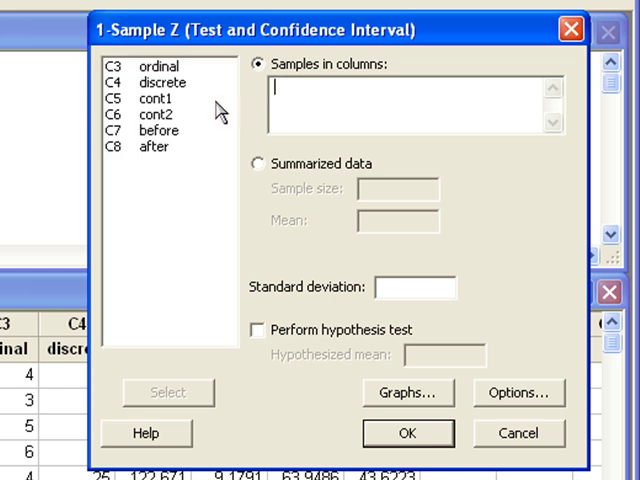
Use cont1 as the sample column with an assumed standard deviation of 20
{"action": "left_click", "coordinate": [160, 99]}
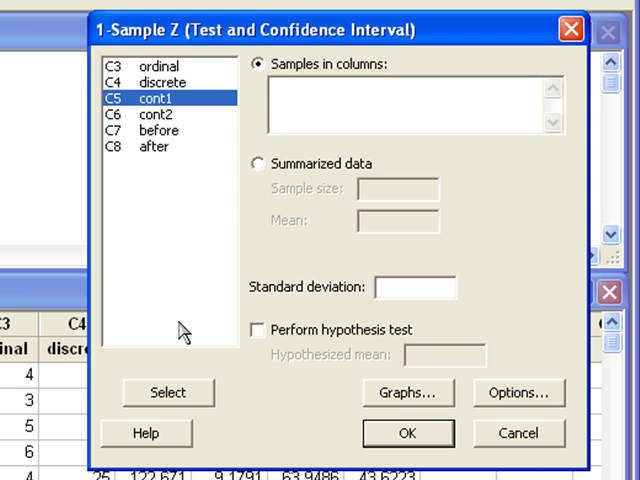
{"action": "left_click", "coordinate": [168, 392]}
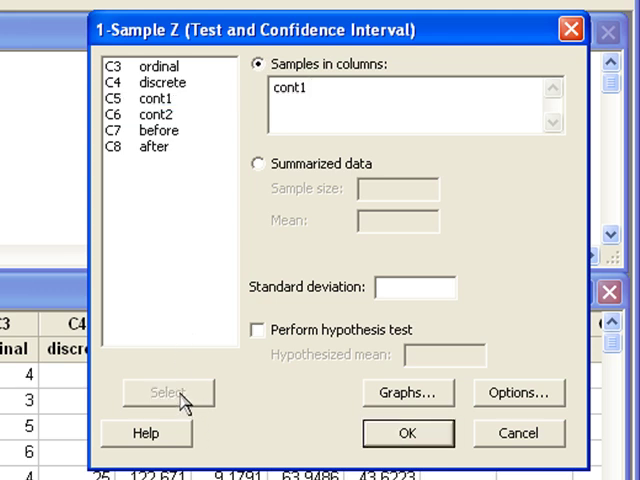
{"action": "mouse_move", "coordinate": [345, 310]}
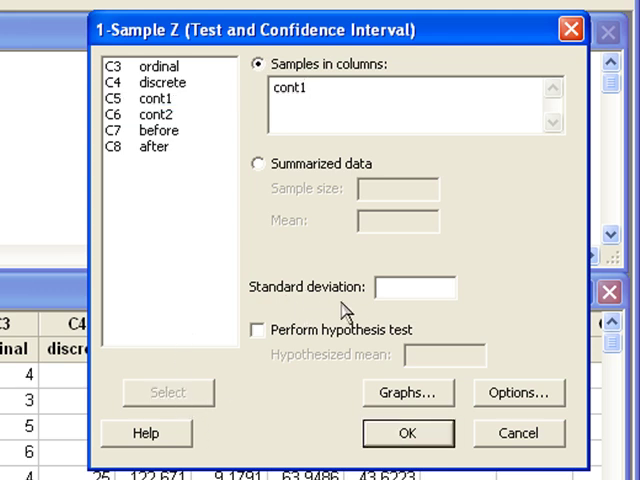
{"action": "left_click", "coordinate": [415, 288]}
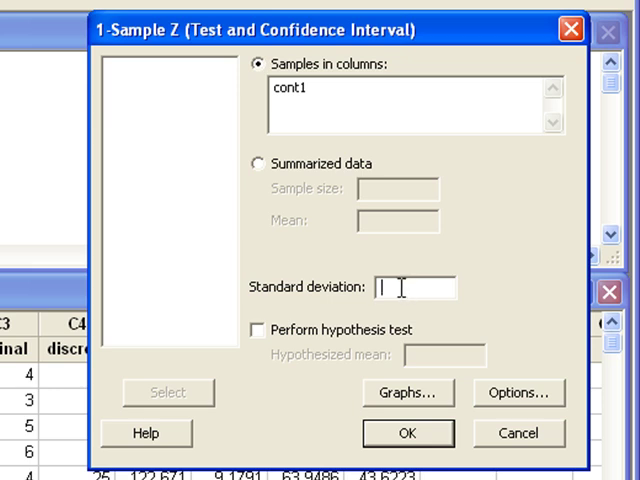
{"action": "type", "text": "20"}
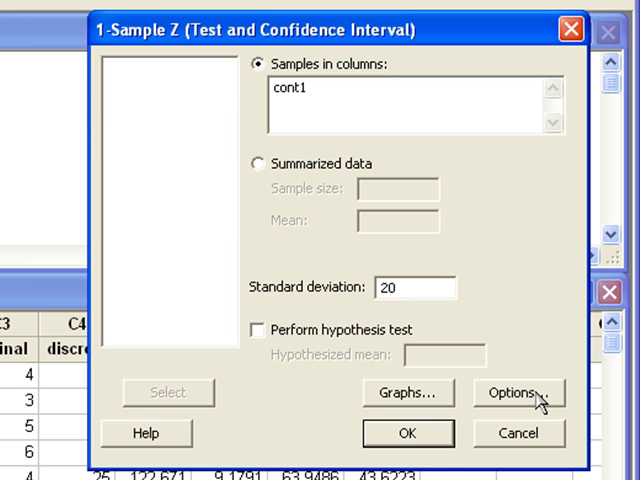
{"action": "left_click", "coordinate": [518, 392]}
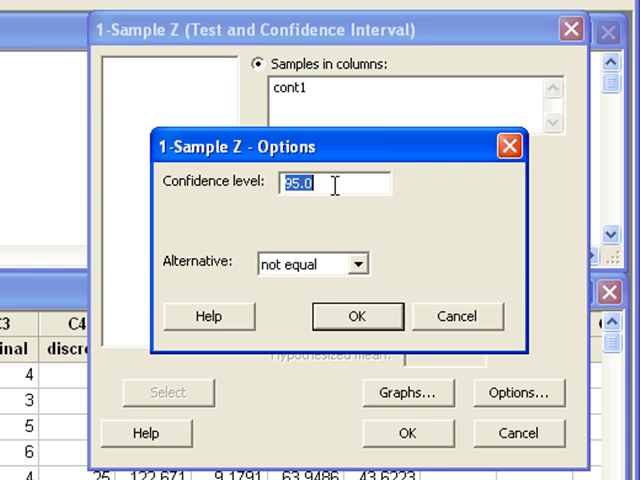
{"action": "mouse_move", "coordinate": [373, 238]}
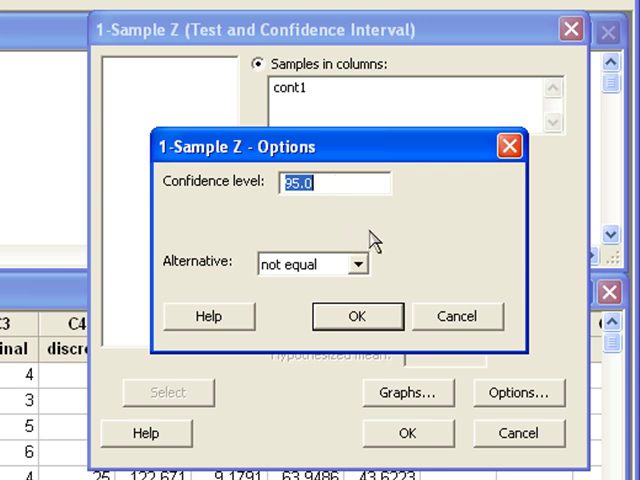
{"action": "left_click", "coordinate": [355, 315]}
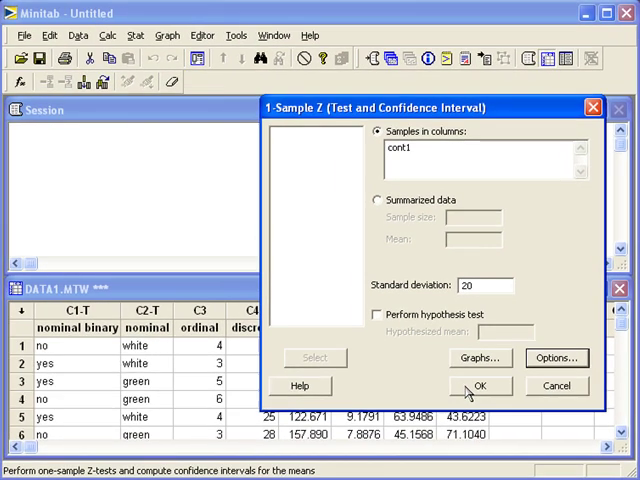
Run the 1-Sample Z, producing the 95% interval (156.73, 167.82) for cont1
{"action": "left_click", "coordinate": [479, 385]}
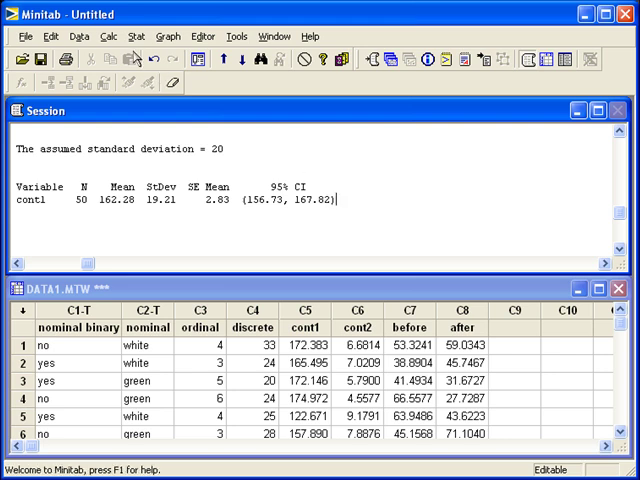
{"action": "left_click", "coordinate": [130, 37]}
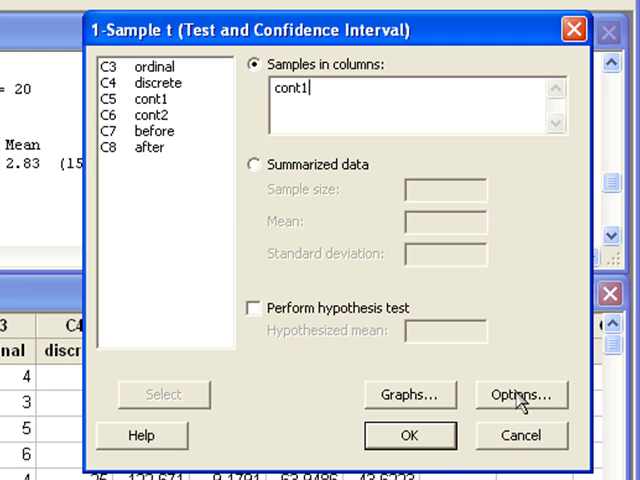
Set the 1-Sample t confidence level to 98 and run it for cont1
{"action": "left_click", "coordinate": [520, 394]}
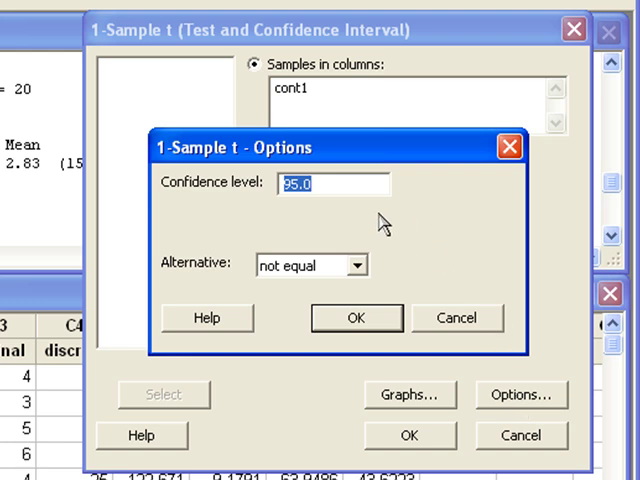
{"action": "type", "text": "98"}
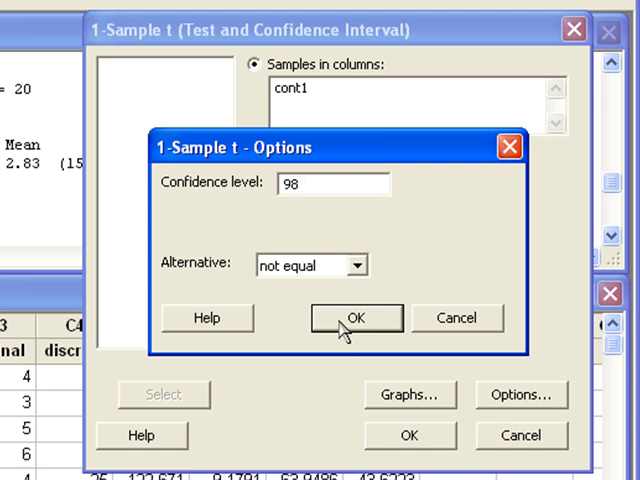
{"action": "left_click", "coordinate": [355, 317]}
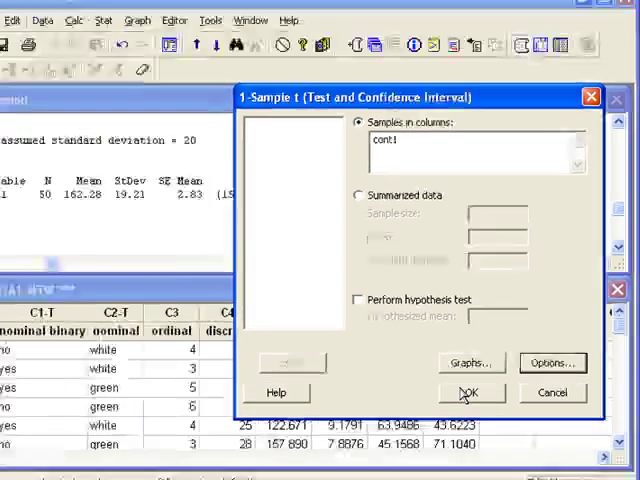
{"action": "left_click", "coordinate": [469, 392]}
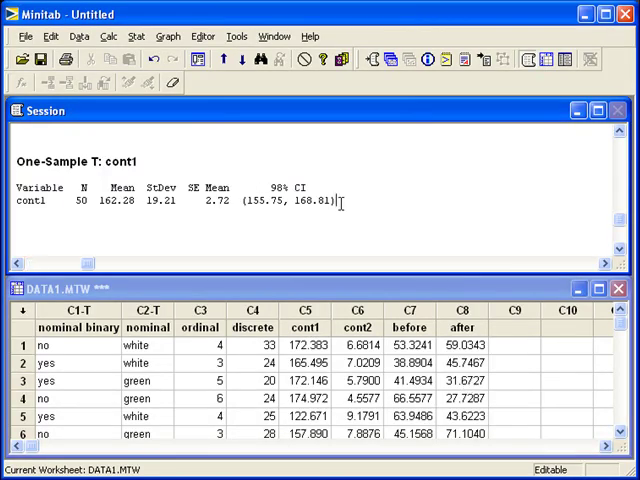
Review the 98% One-Sample T interval (155.75, 168.81) in the Session window
{"action": "left_click_drag", "start_coordinate": [243, 201], "coordinate": [338, 201]}
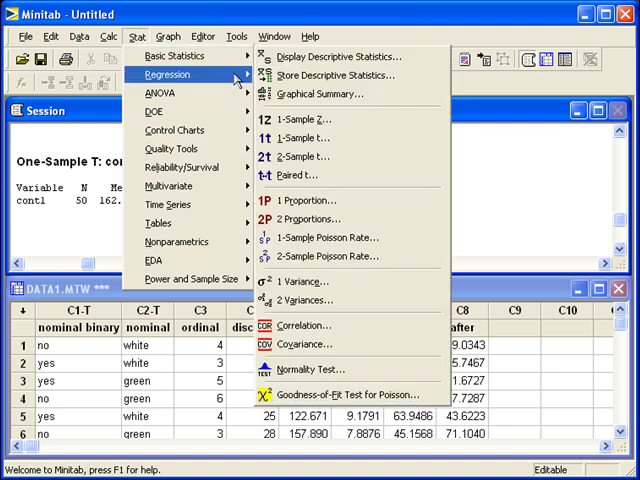
{"action": "mouse_move", "coordinate": [175, 56]}
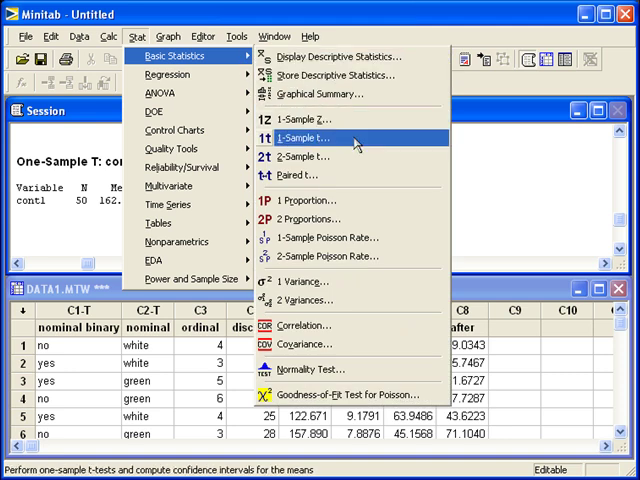
Reopen the 1-Sample t dialog and delete cont1 from Samples in columns
{"action": "left_click", "coordinate": [300, 139]}
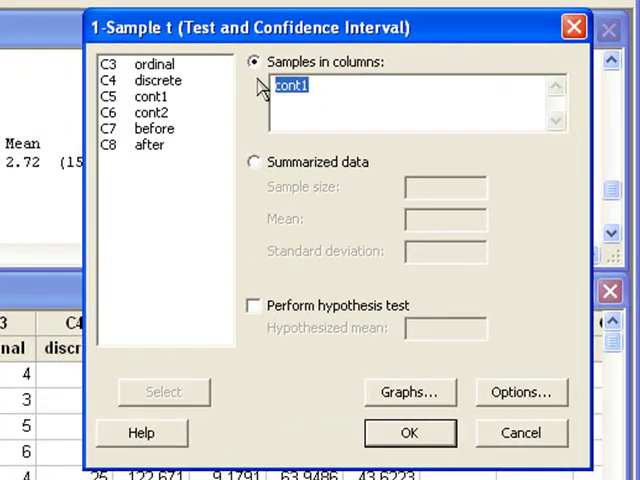
{"action": "key", "text": "Delete"}
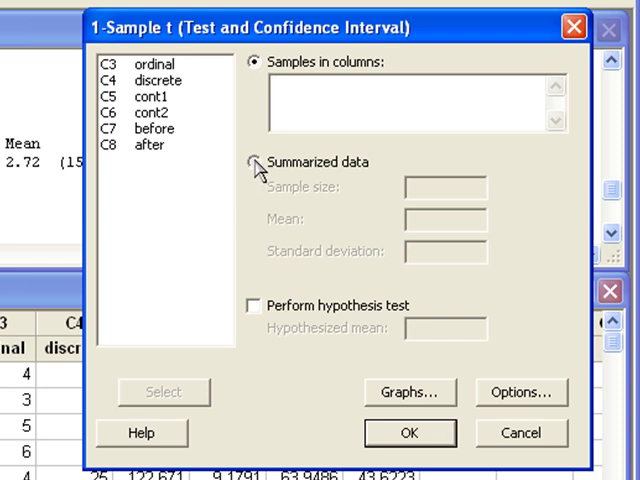
Switch to summarized data: sample size 50, mean 162.28, standard deviation 19.21
{"action": "left_click", "coordinate": [256, 162]}
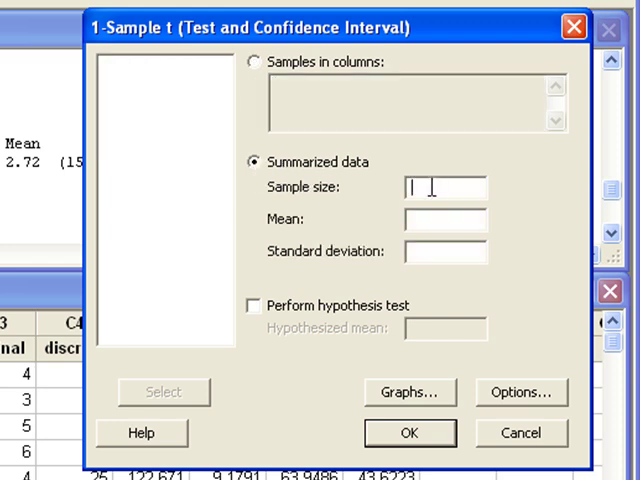
{"action": "type", "text": "5"}
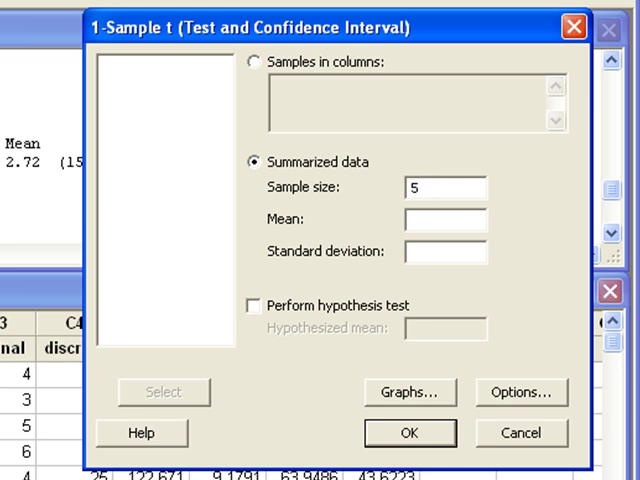
{"action": "type", "text": "0"}
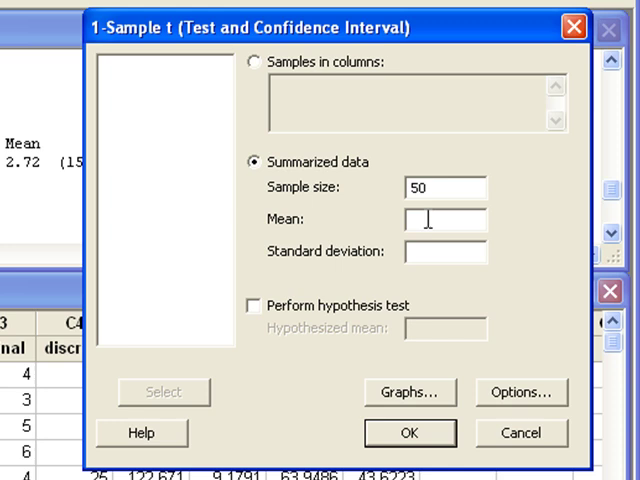
{"action": "type", "text": "162.28"}
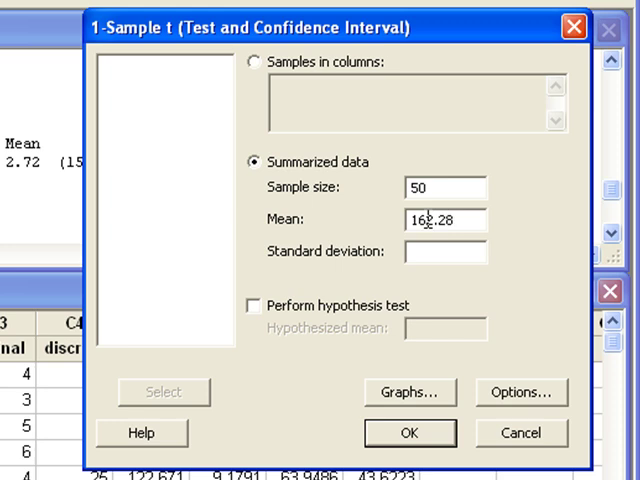
{"action": "left_click", "coordinate": [446, 252]}
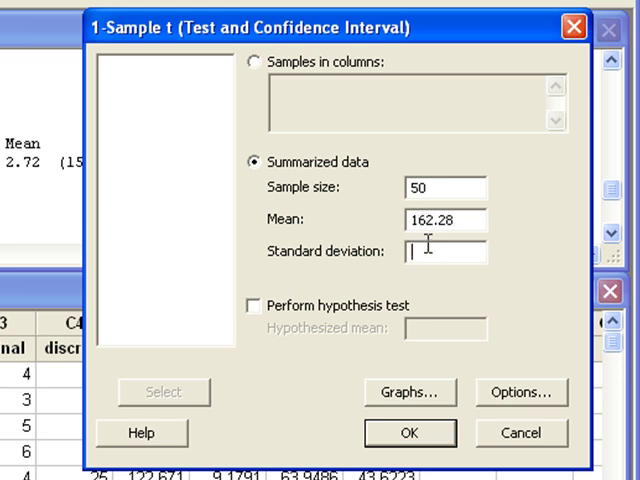
{"action": "type", "text": "19.21"}
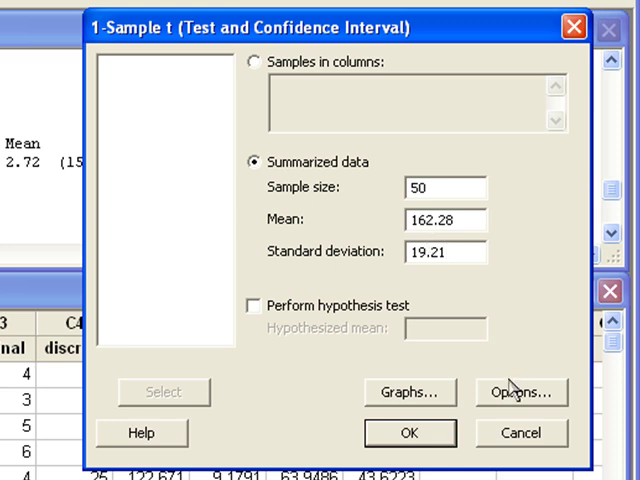
{"action": "left_click", "coordinate": [520, 392]}
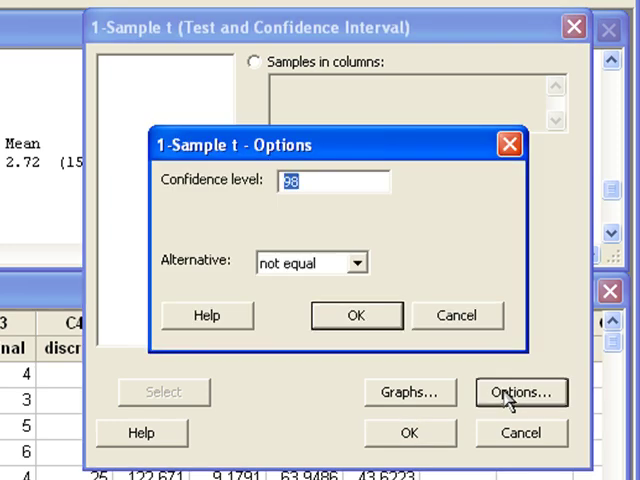